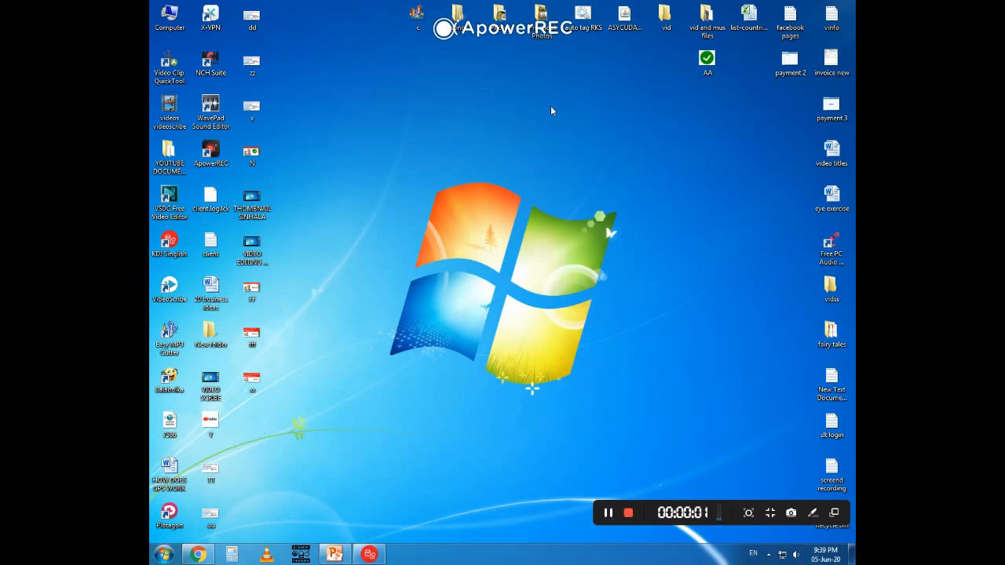
mouse_move(550, 118)
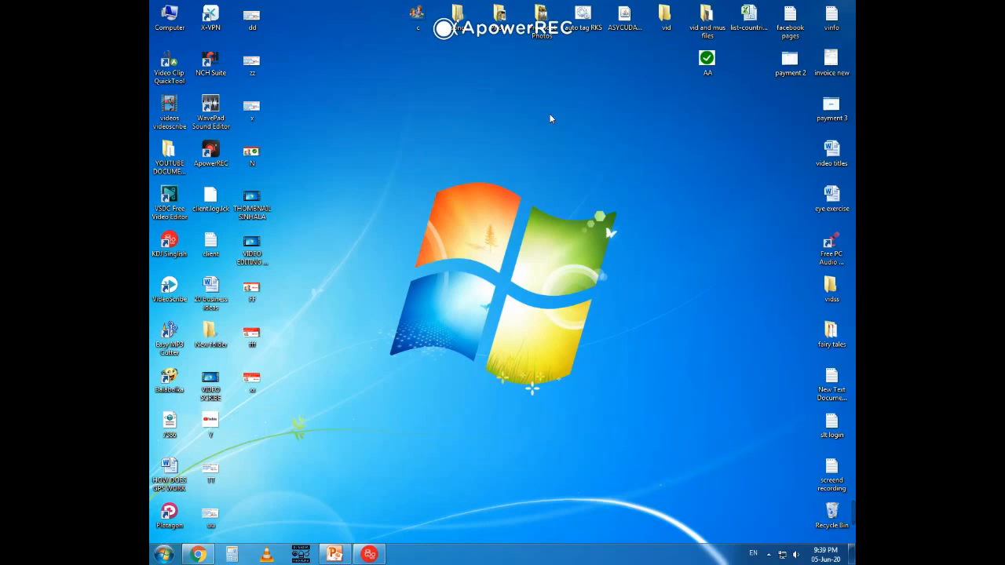
mouse_move(549, 107)
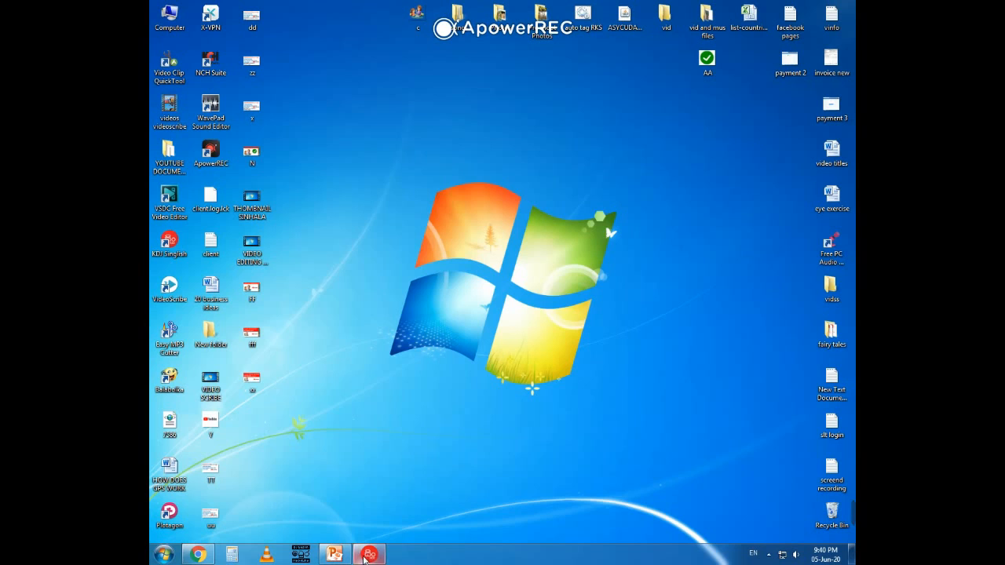
- Launch KDJ Singlish from the desktop and activate the 'Type Here' romanized input box
left_click(369, 555)
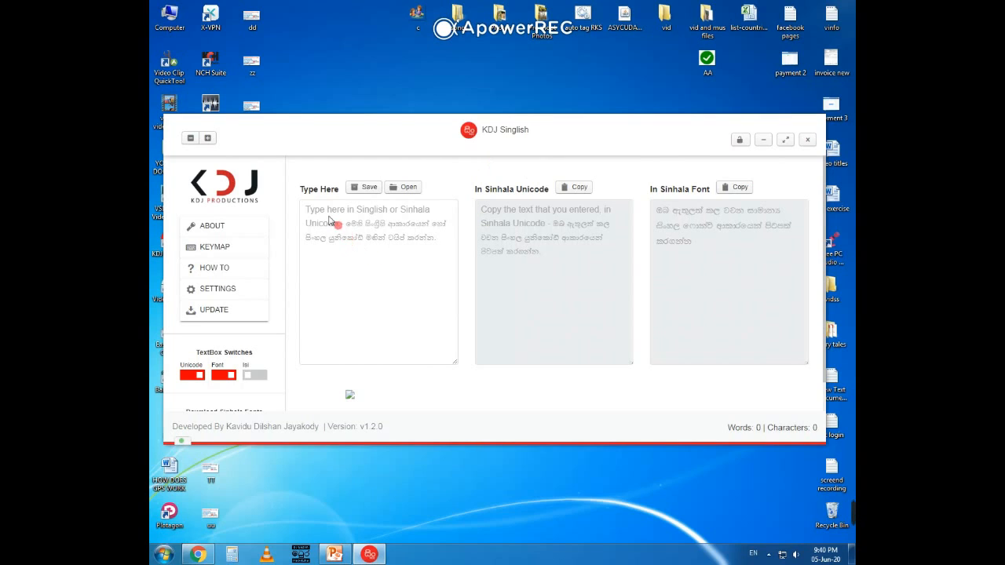
left_click(377, 282)
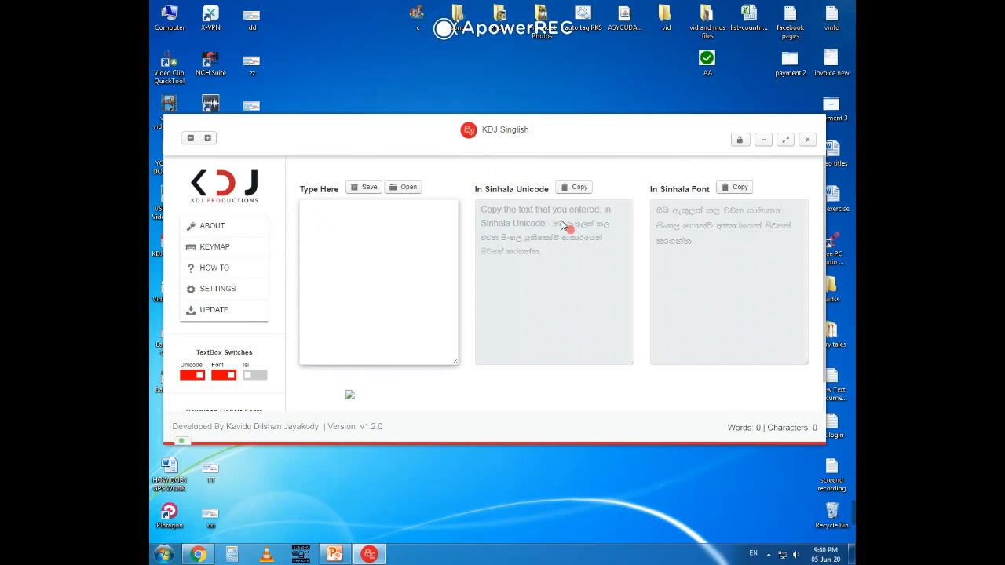
mouse_move(542, 239)
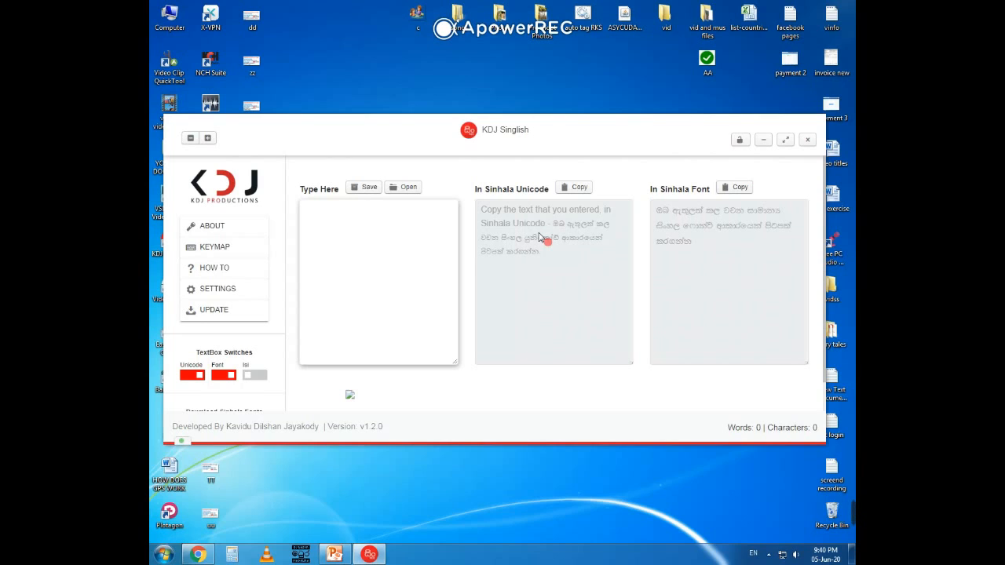
- Enter 'kohomadha oyaata' so both Sinhala Unicode and Sinhala font panes show the conversion
type("kohomadha")
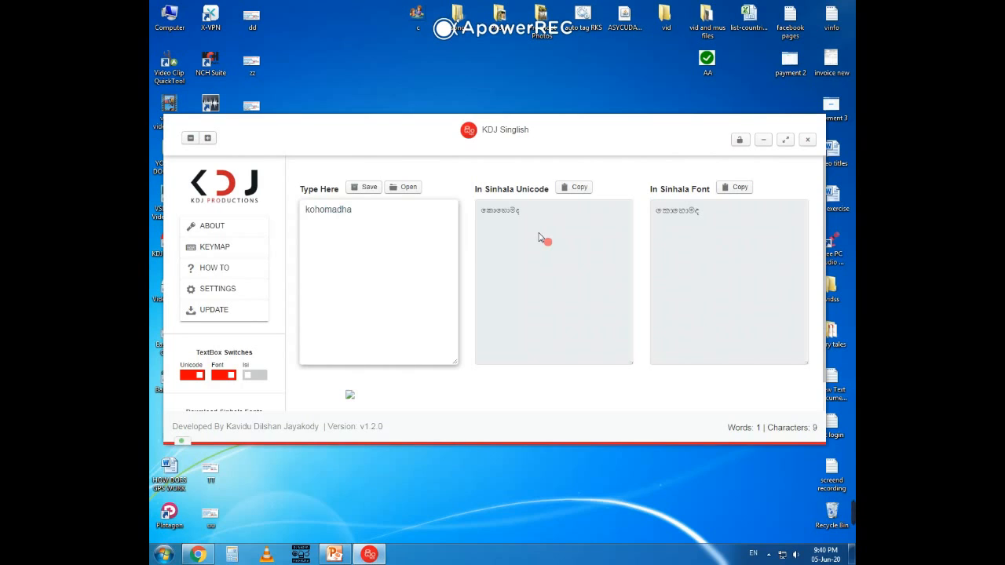
type("oyaata")
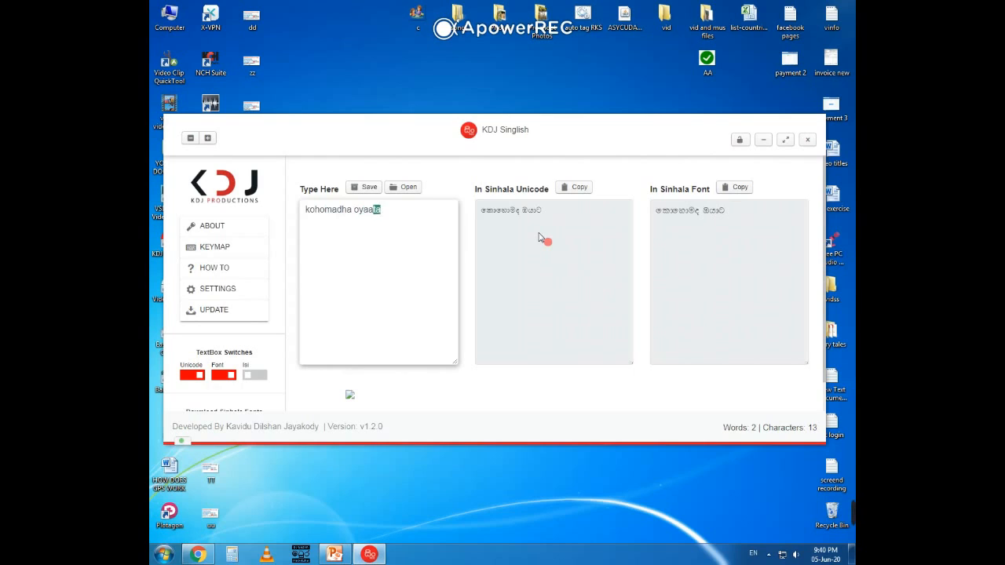
type("ta")
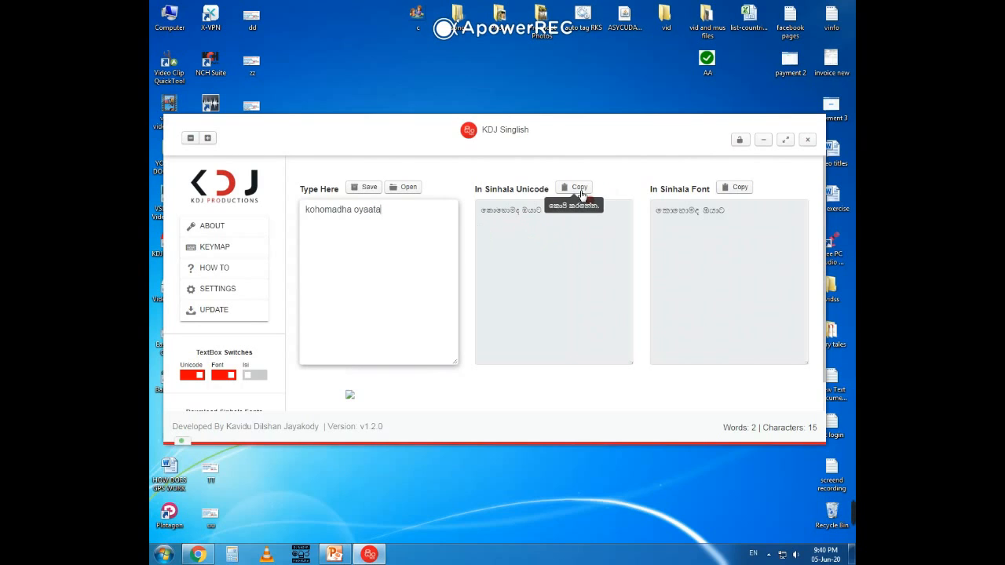
- Copy the Sinhala Unicode output of the phrase to the clipboard for pasting into Word
left_click(575, 187)
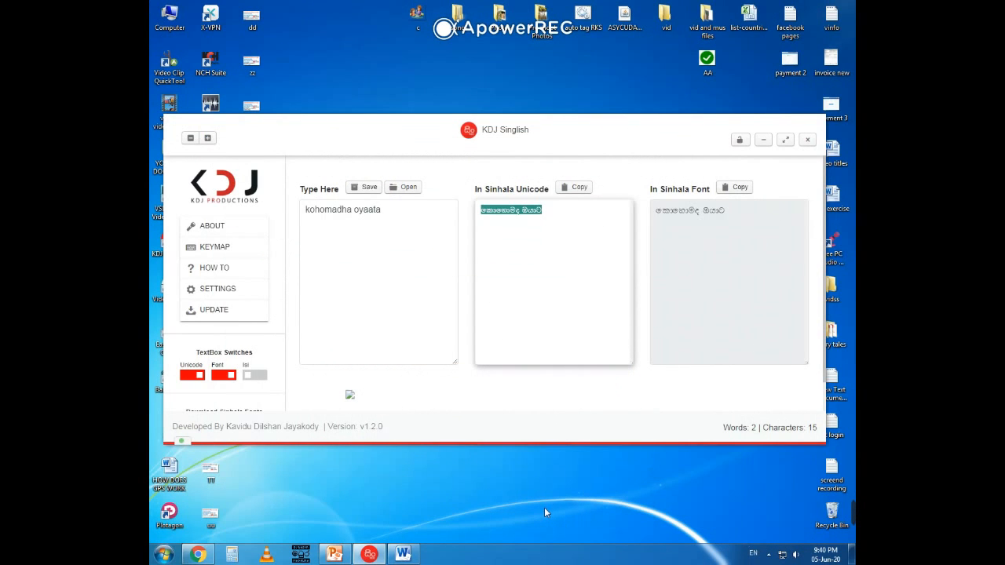
mouse_move(408, 512)
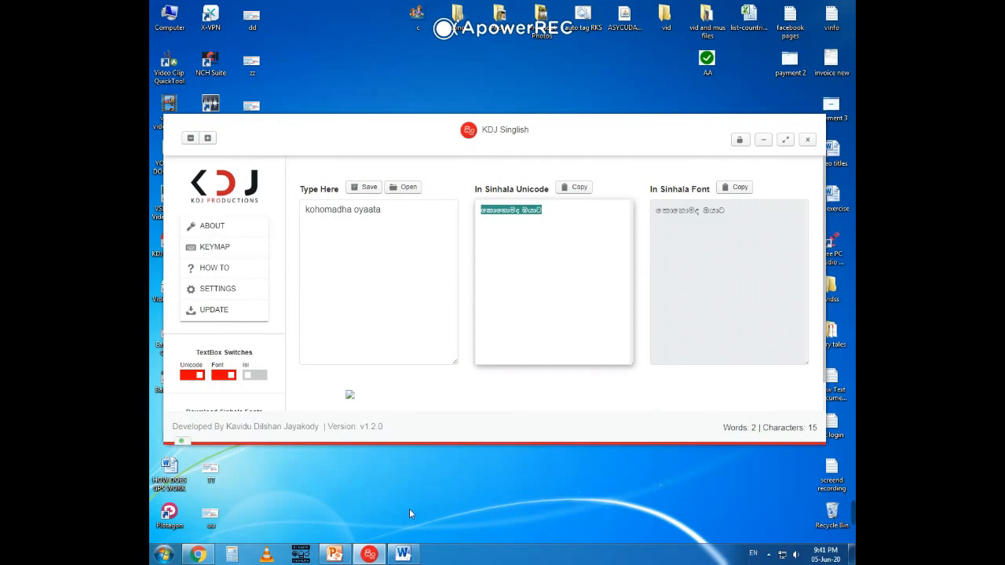